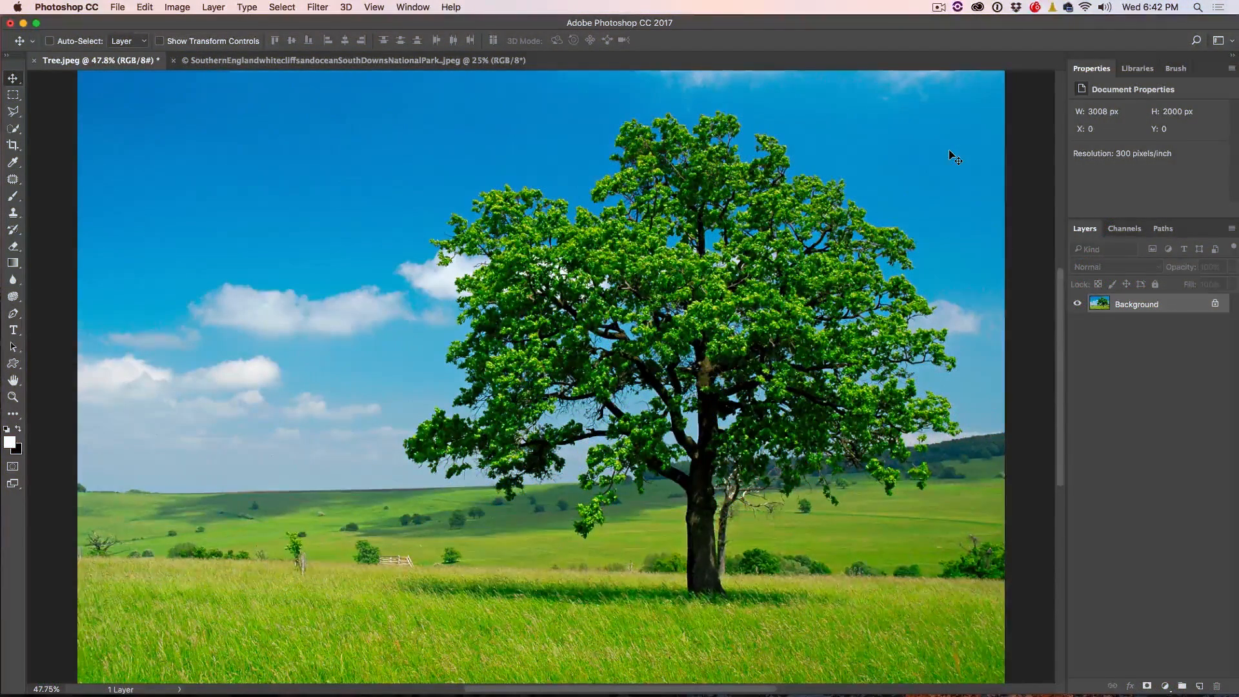
mouse_move(787, 306)
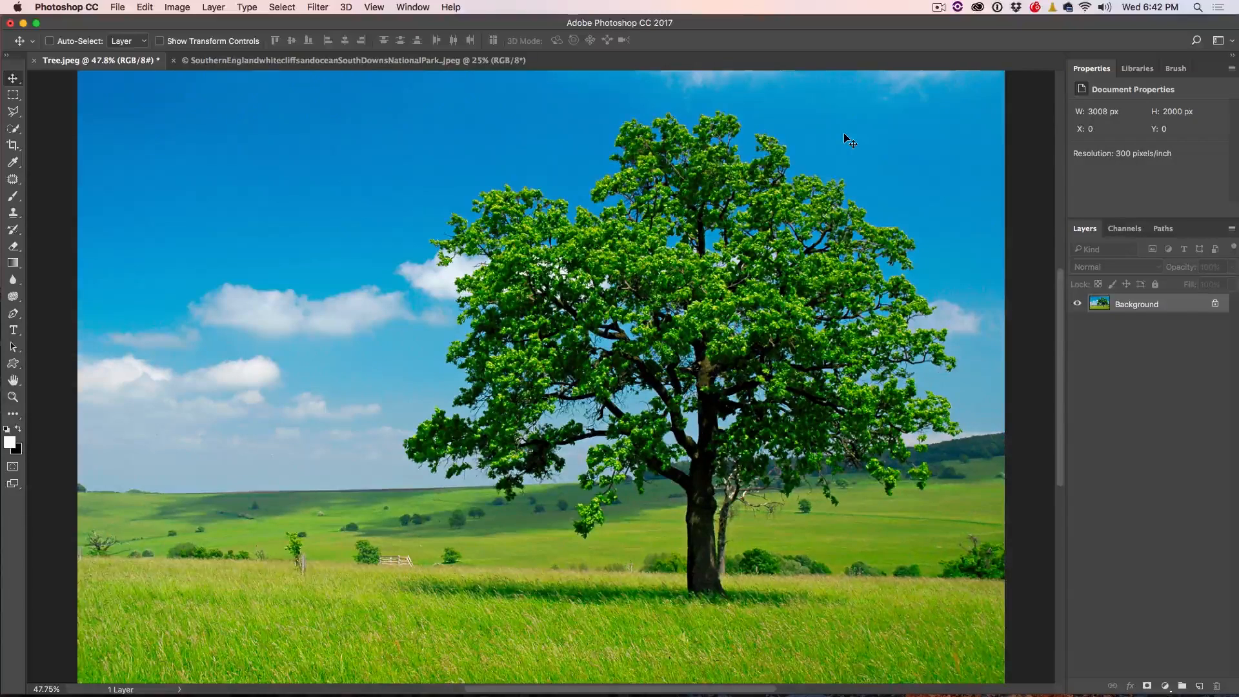
Show the Channels panel listing the RGB, Red, Green and Blue channels
left_click(1124, 228)
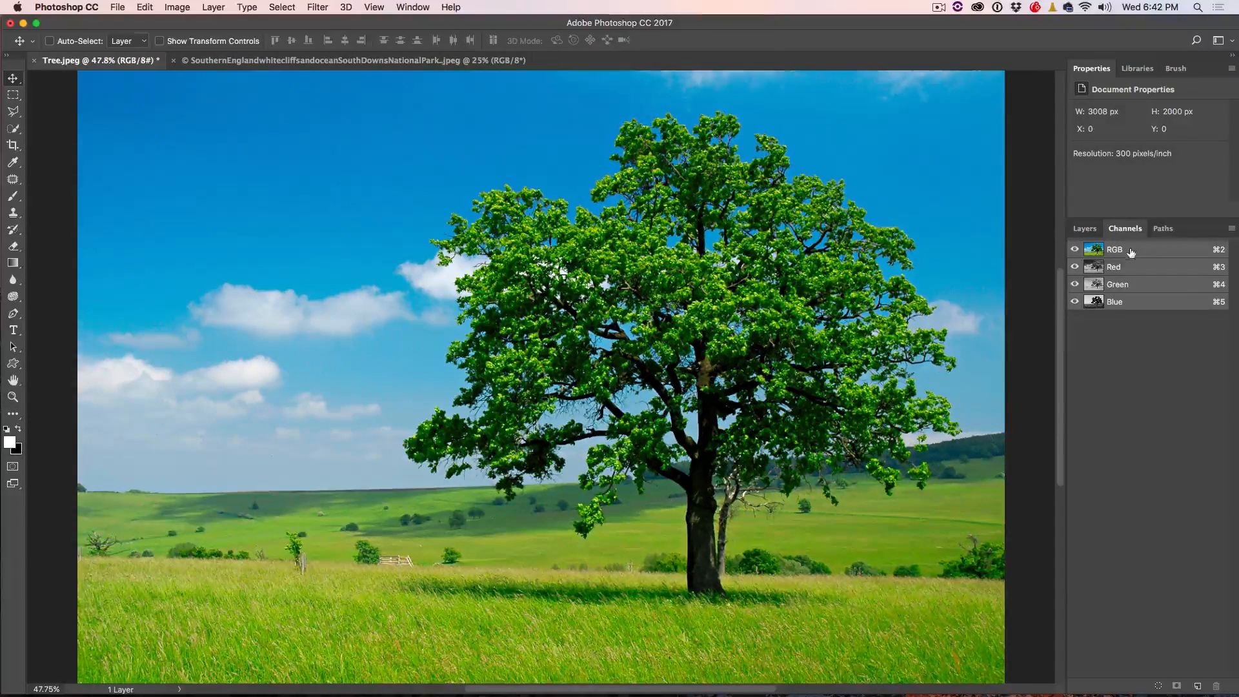
Preview the Red, Green, then Blue channels alone in greyscale, ending on Blue
left_click(1114, 266)
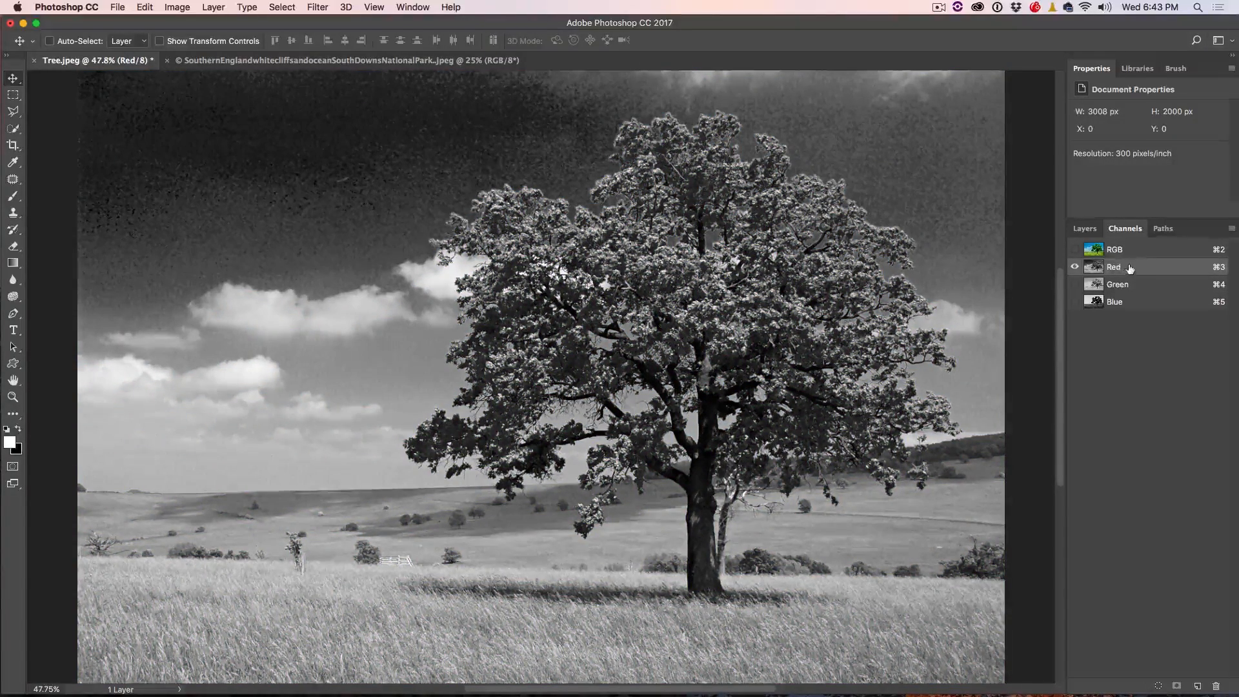
left_click(1118, 284)
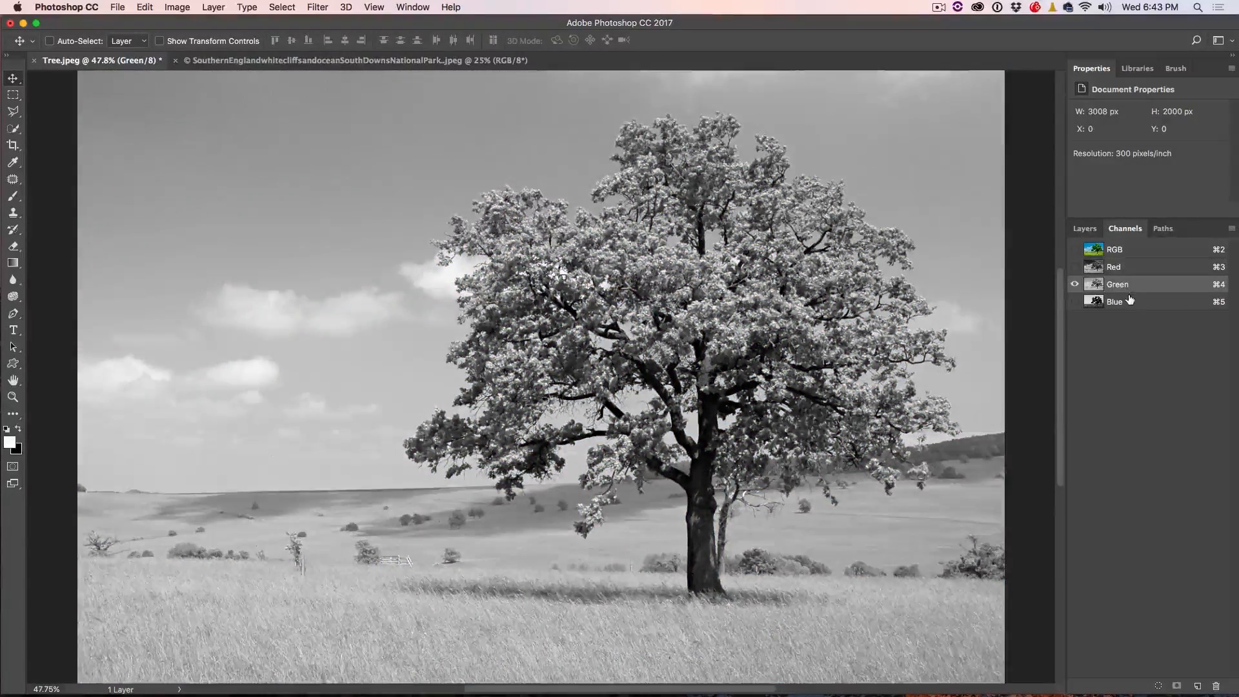
left_click(1114, 302)
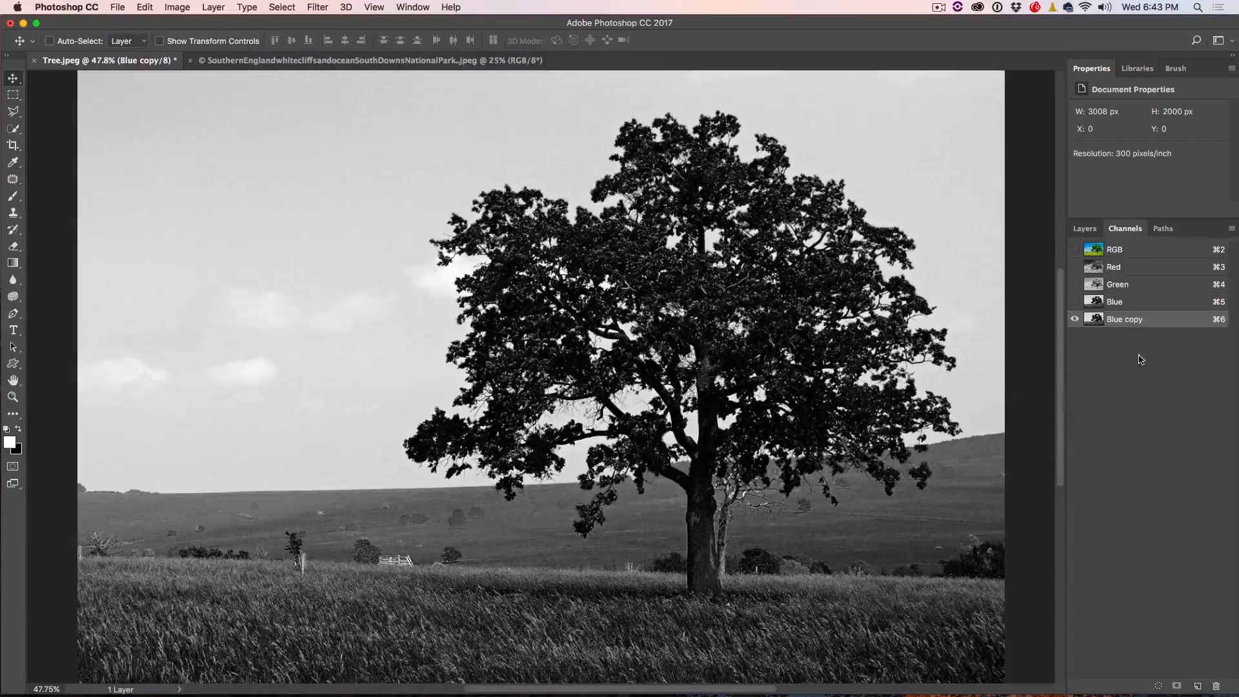
mouse_move(1154, 319)
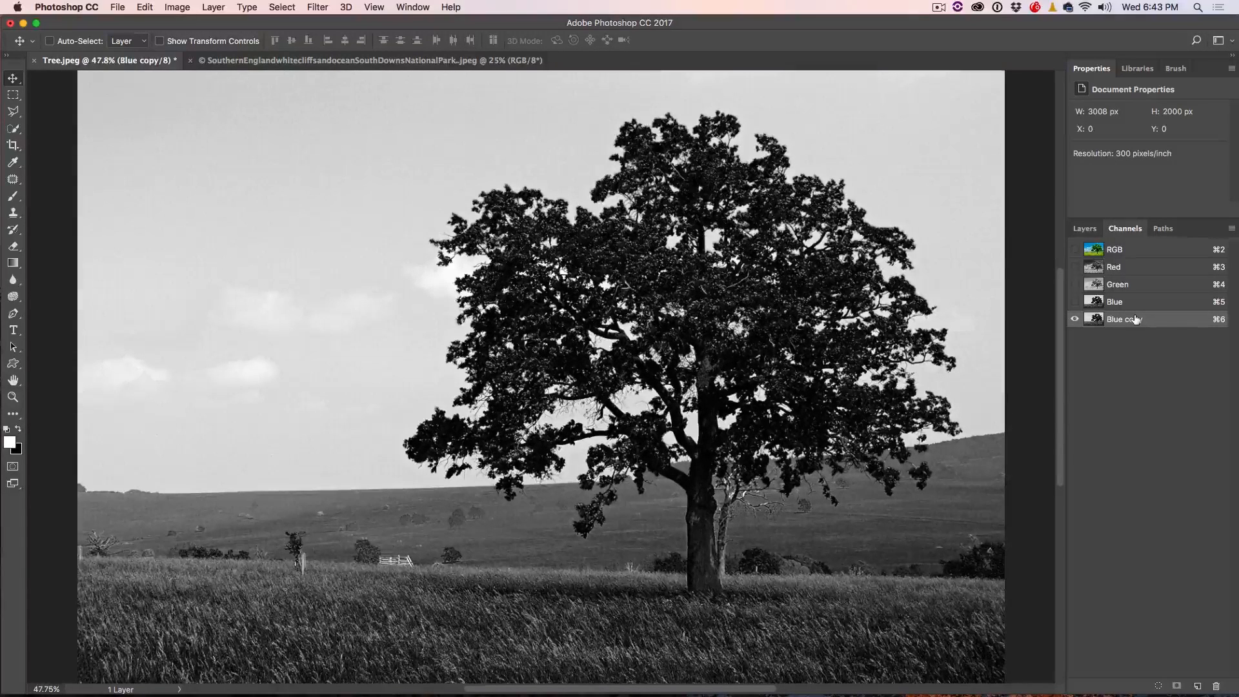
Select the Blue copy channel for editing
left_click(49, 41)
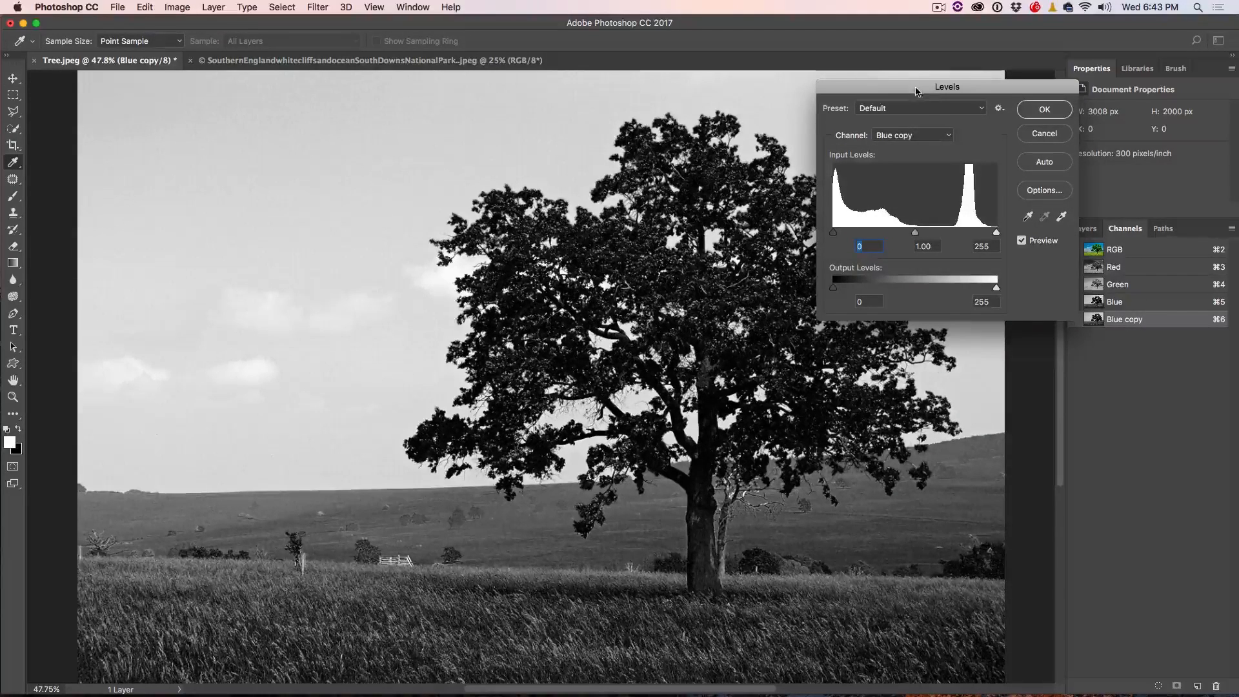
Apply Levels 85 / 1.00 / 197 to Blue copy, whitening the sky and blackening the tree
left_click_drag(946, 86, 1084, 21)
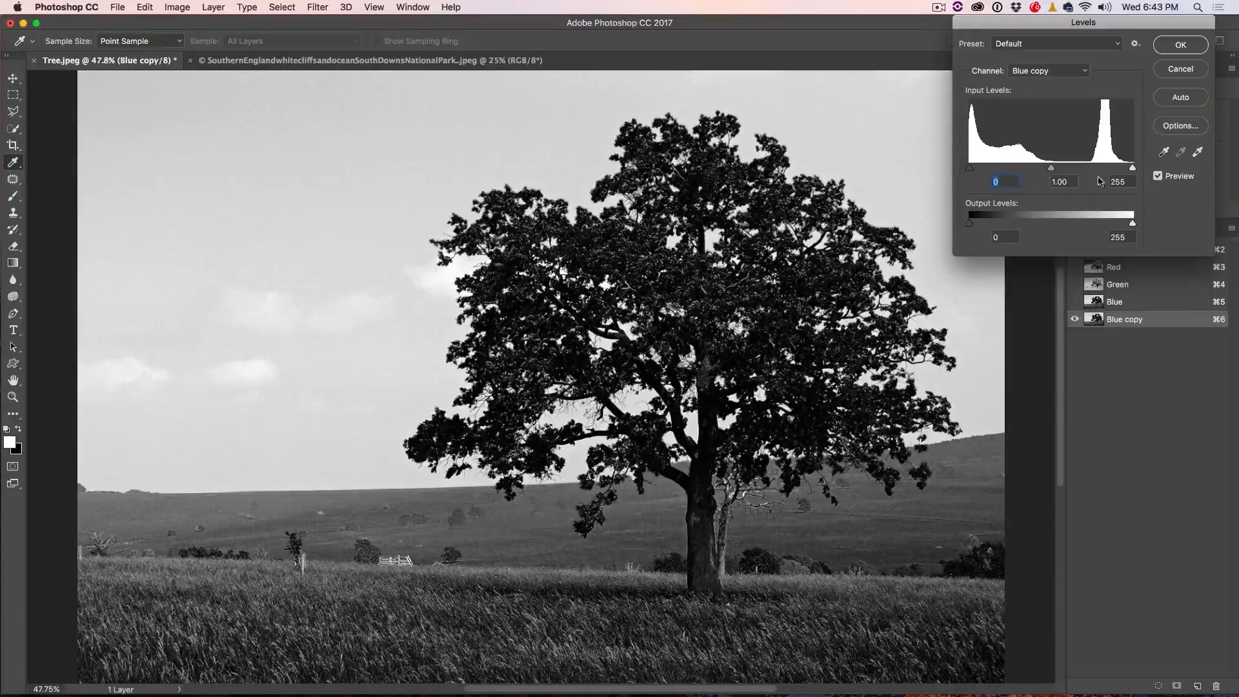
left_click_drag(1131, 167, 1109, 167)
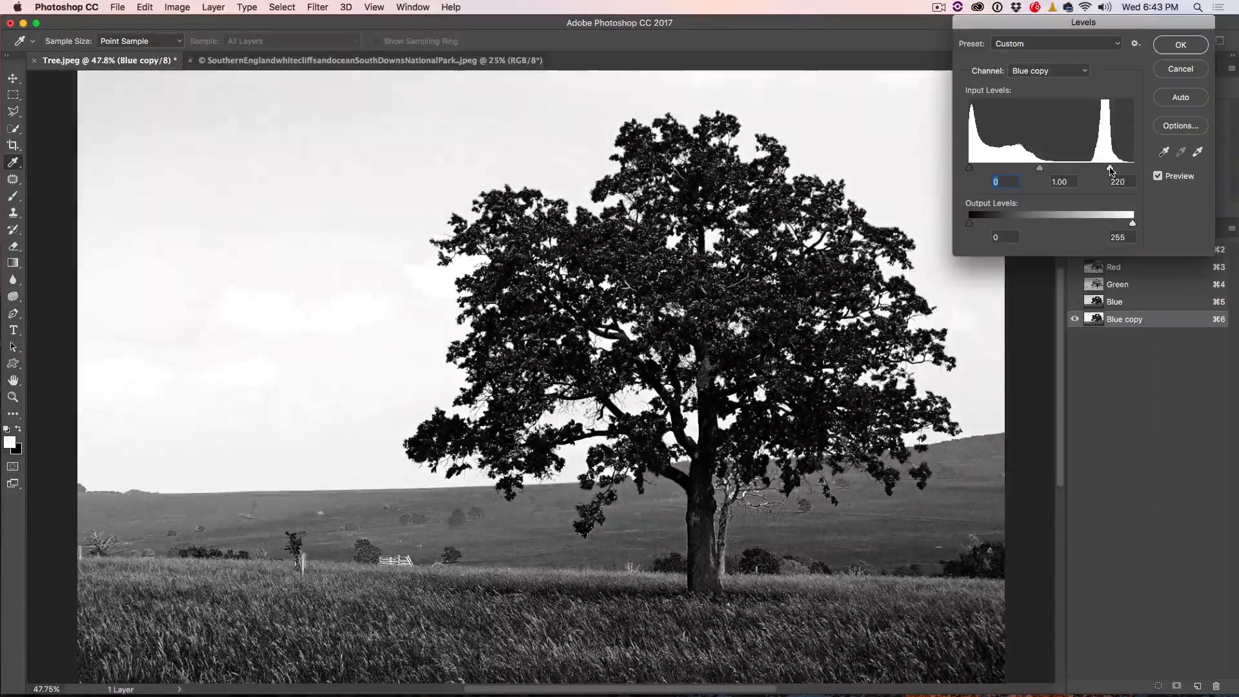
left_click_drag(1110, 167, 1114, 167)
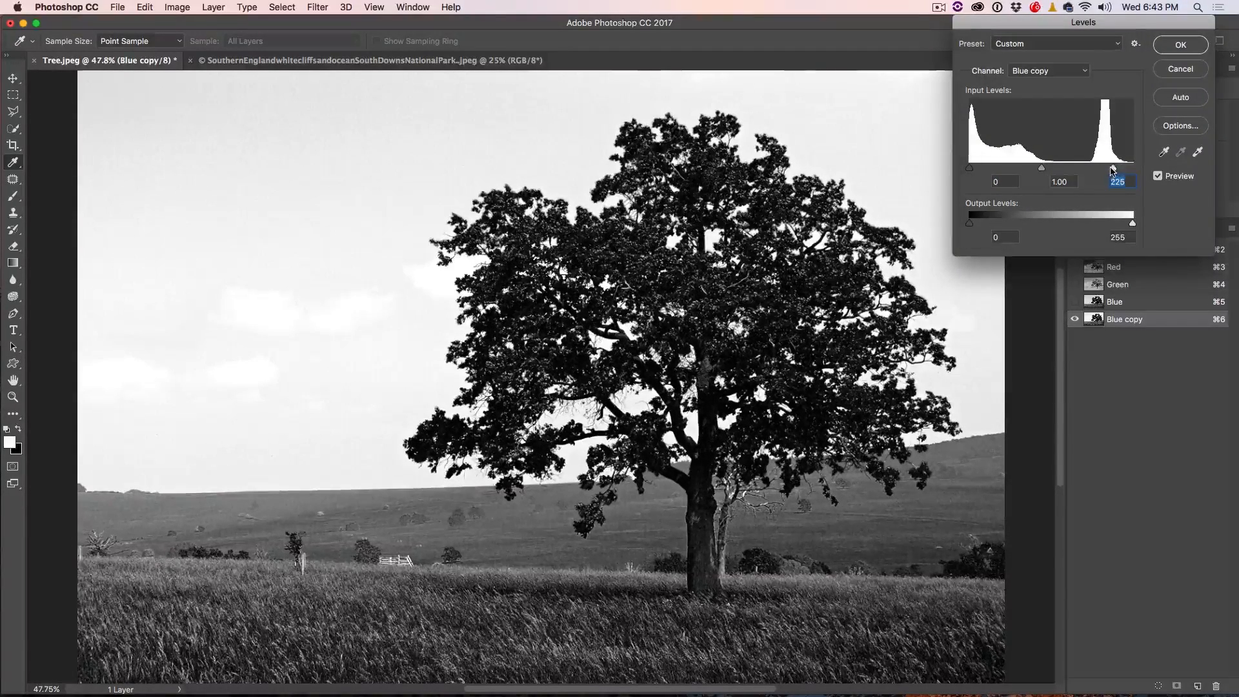
left_click_drag(1112, 168, 1108, 168)
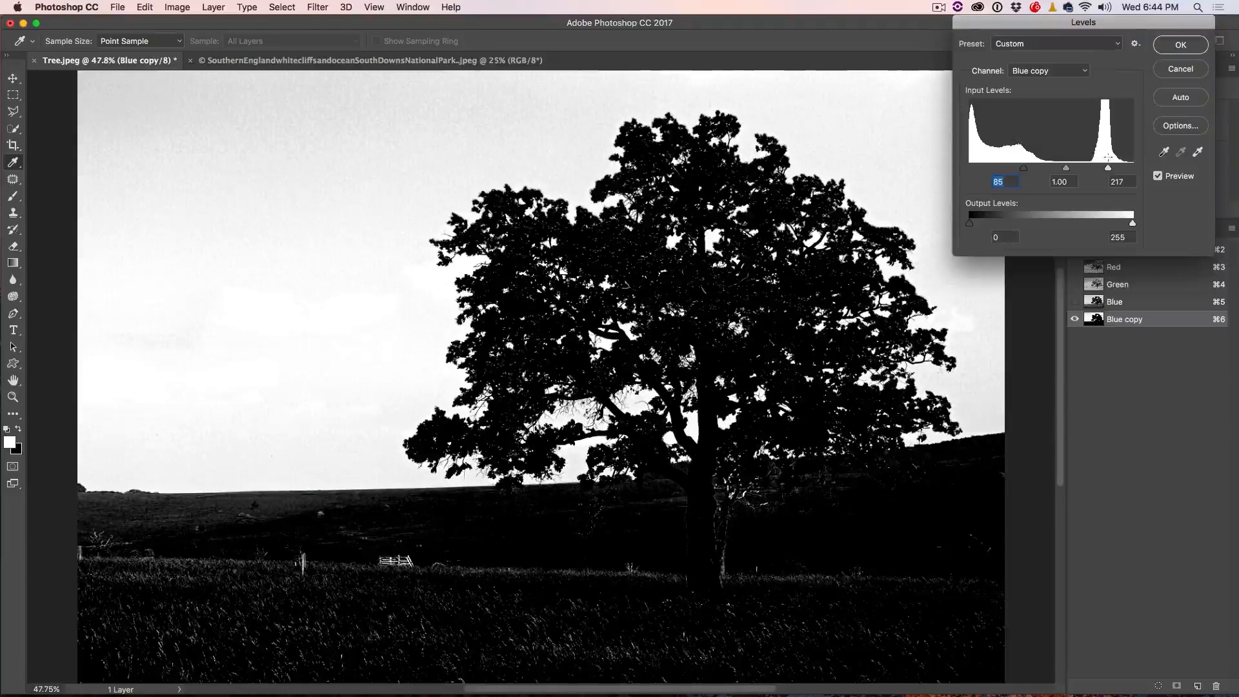
left_click_drag(1108, 169, 1093, 169)
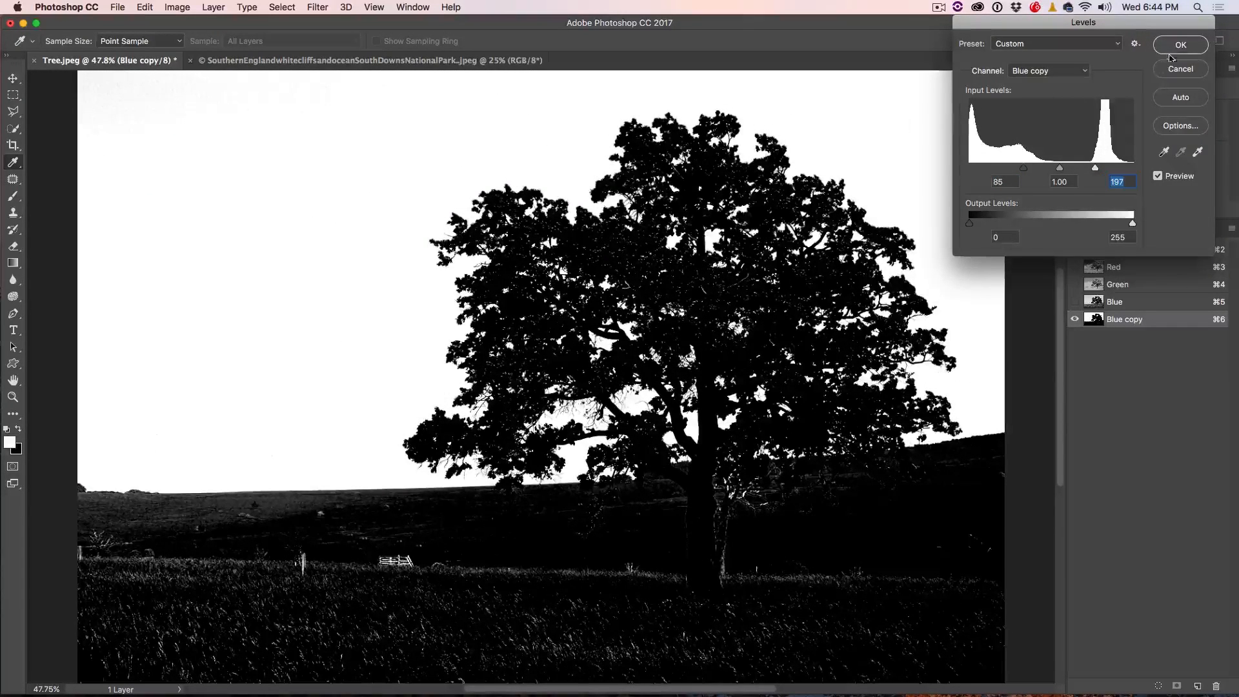
left_click(1180, 45)
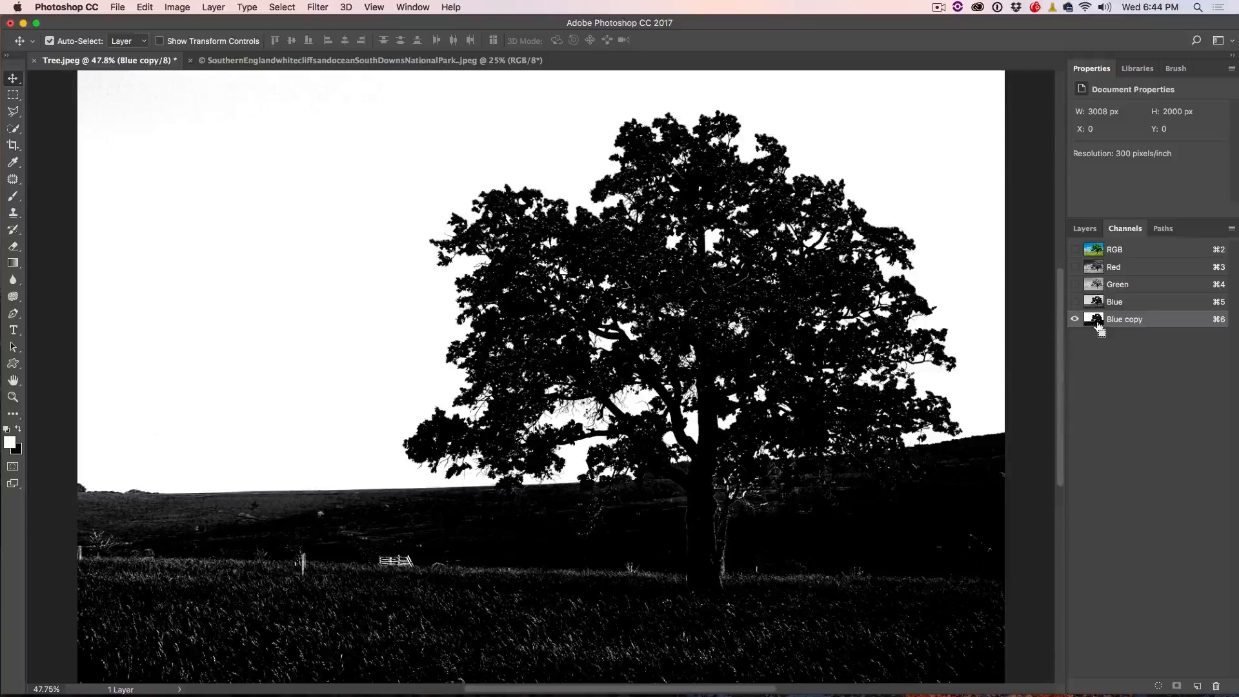
mouse_move(1095, 322)
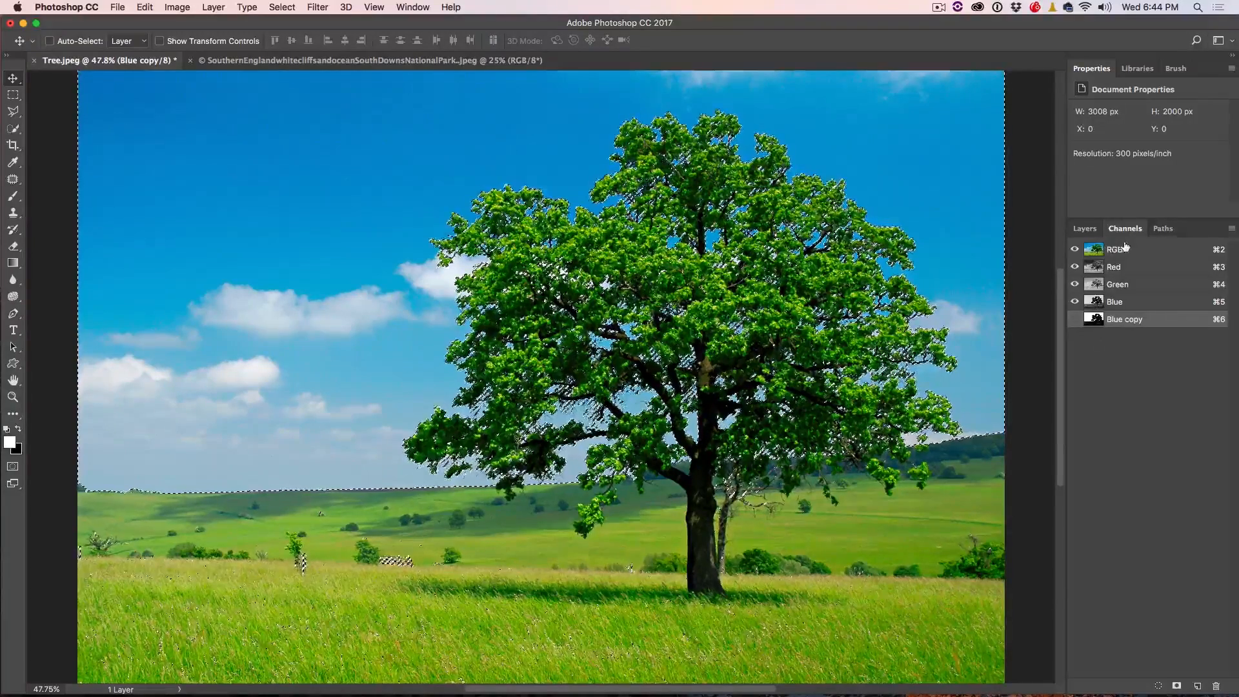
Return to the full-colour RGB channel and switch back to the Layers panel
left_click(1114, 249)
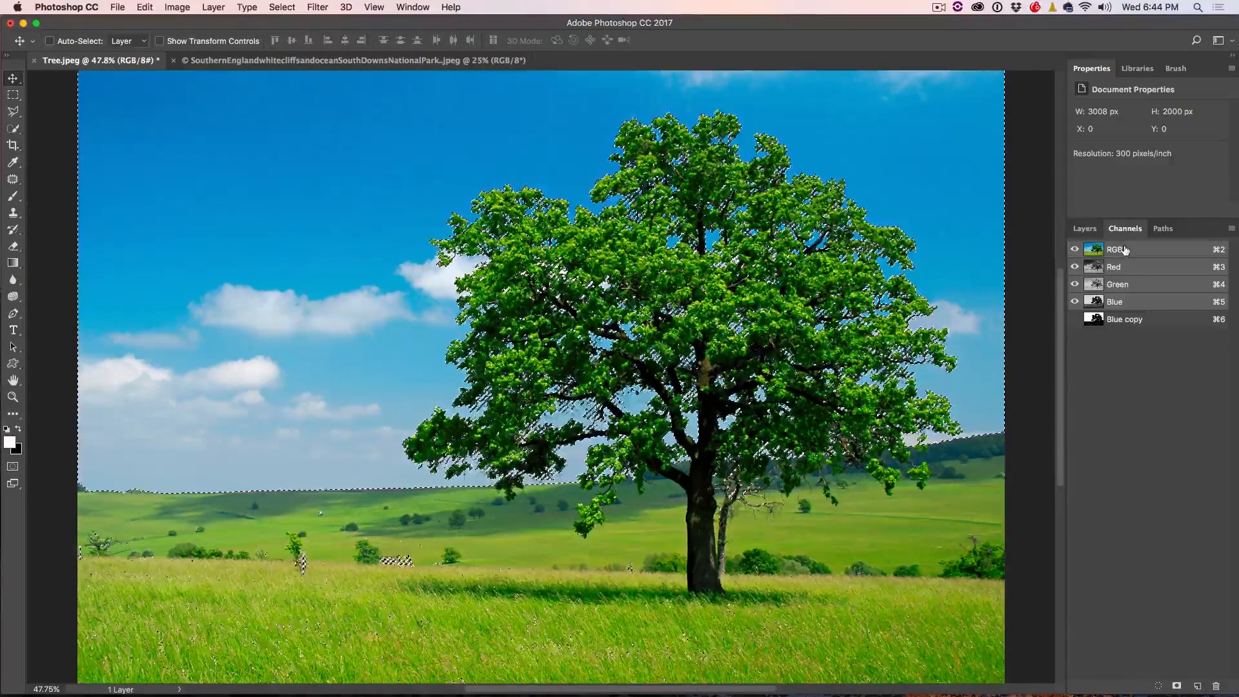
left_click(1085, 228)
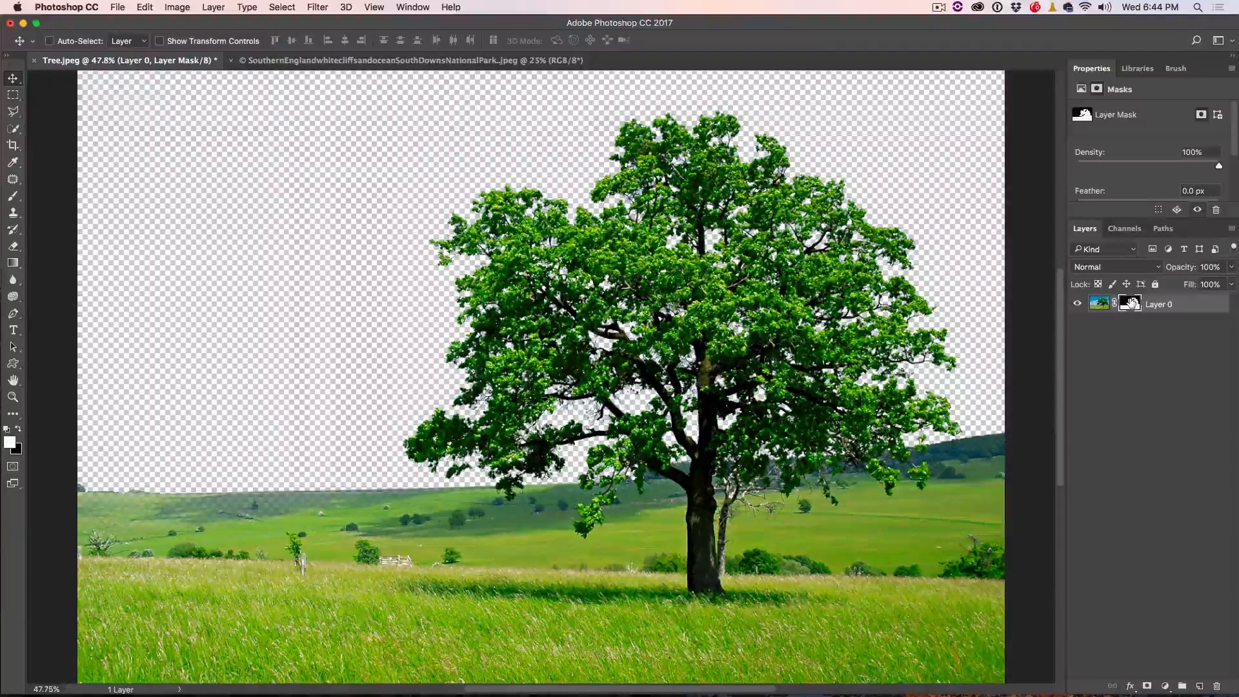
mouse_move(1129, 304)
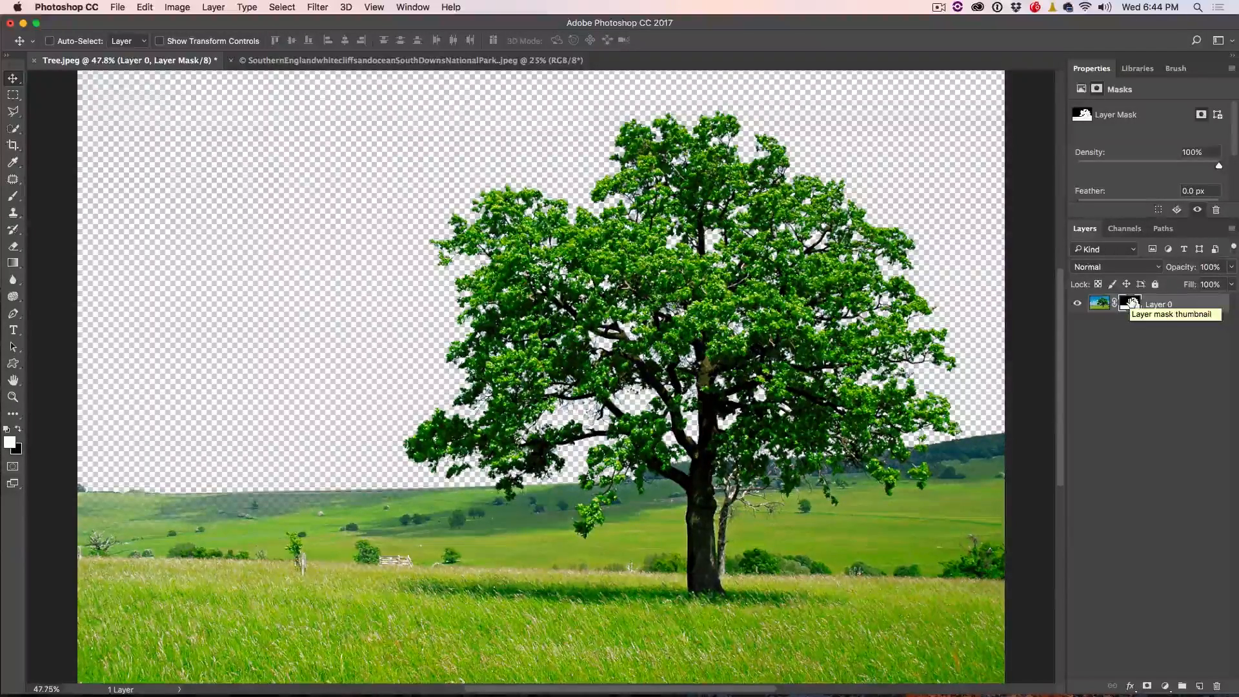
Select the tree layer's mask thumbnail for editing
left_click(1129, 302)
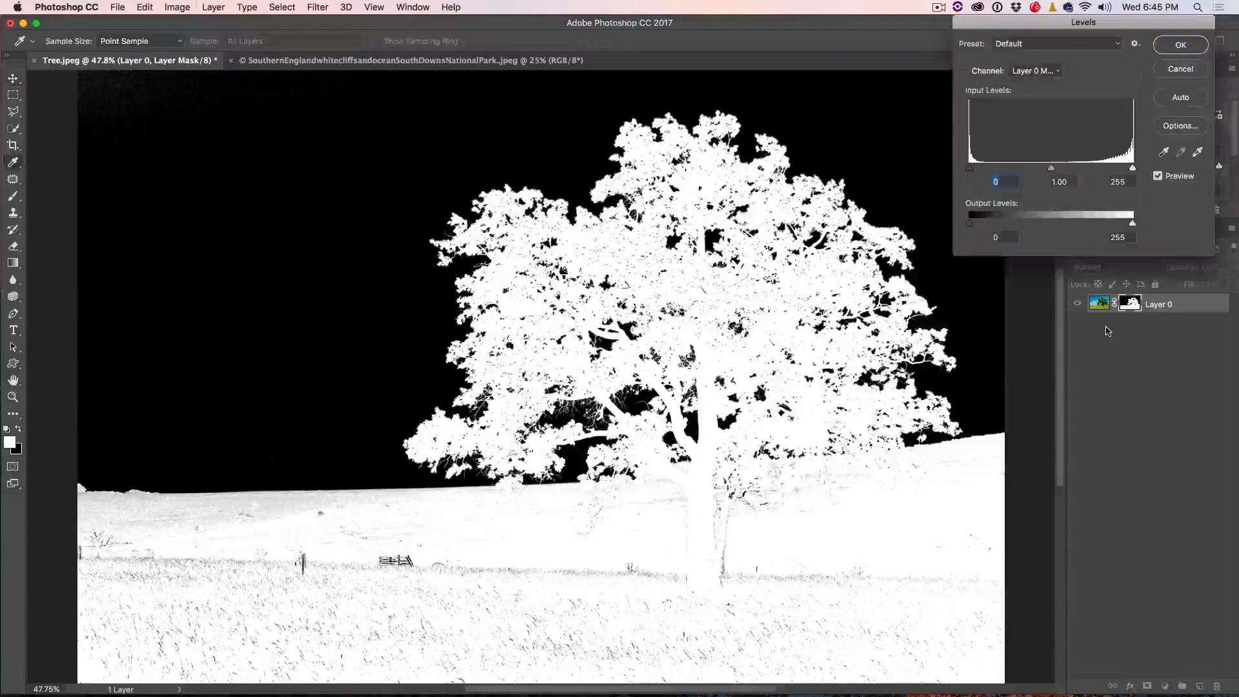
Apply Levels 21 / 0.96 / 172 to the mask, making sky black and tree white
left_click_drag(971, 169, 1070, 168)
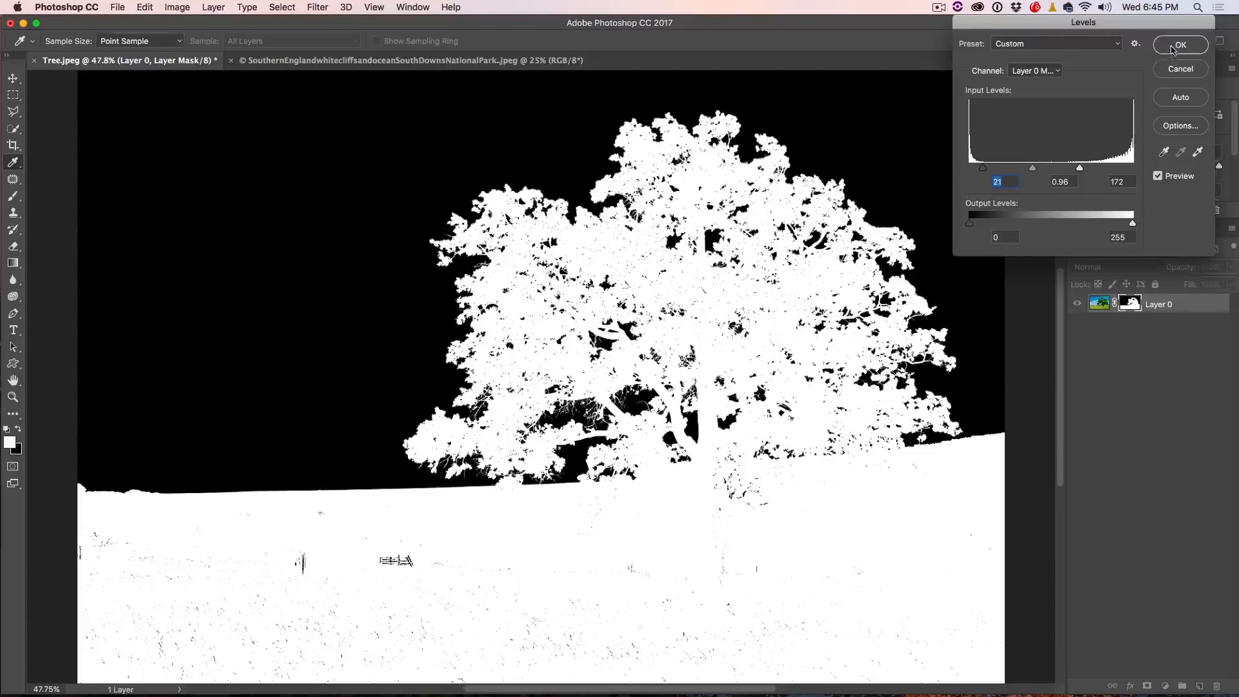
left_click(1179, 44)
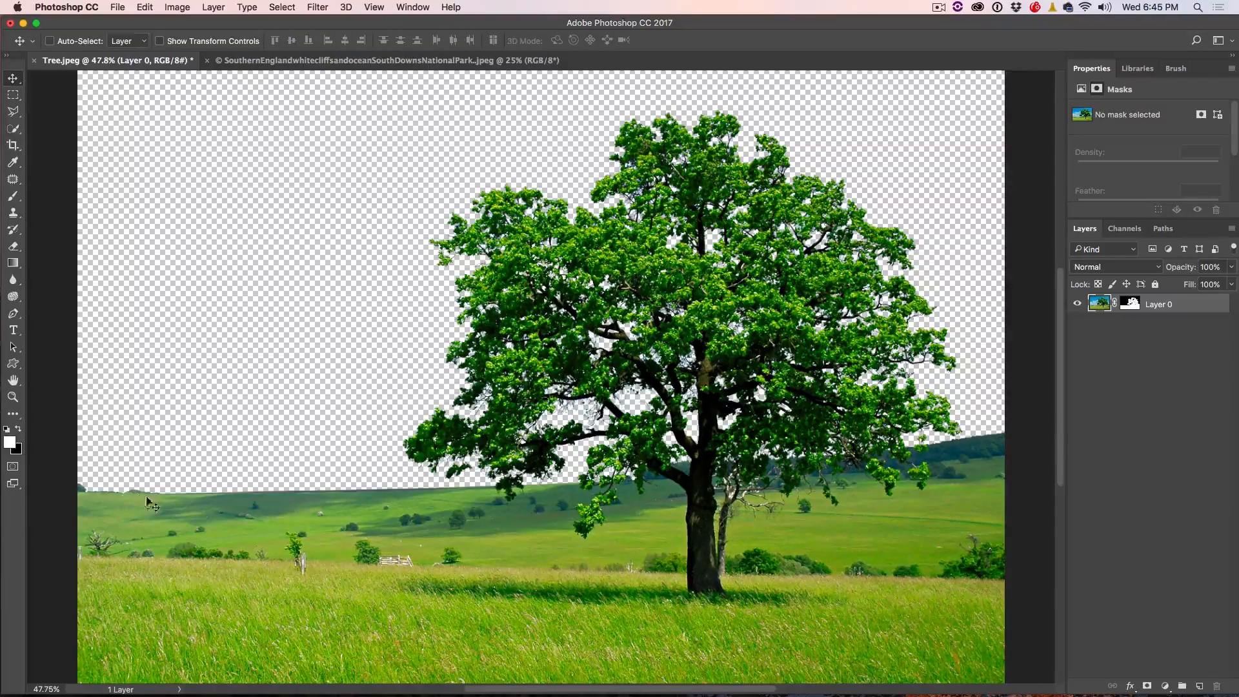
mouse_move(961, 481)
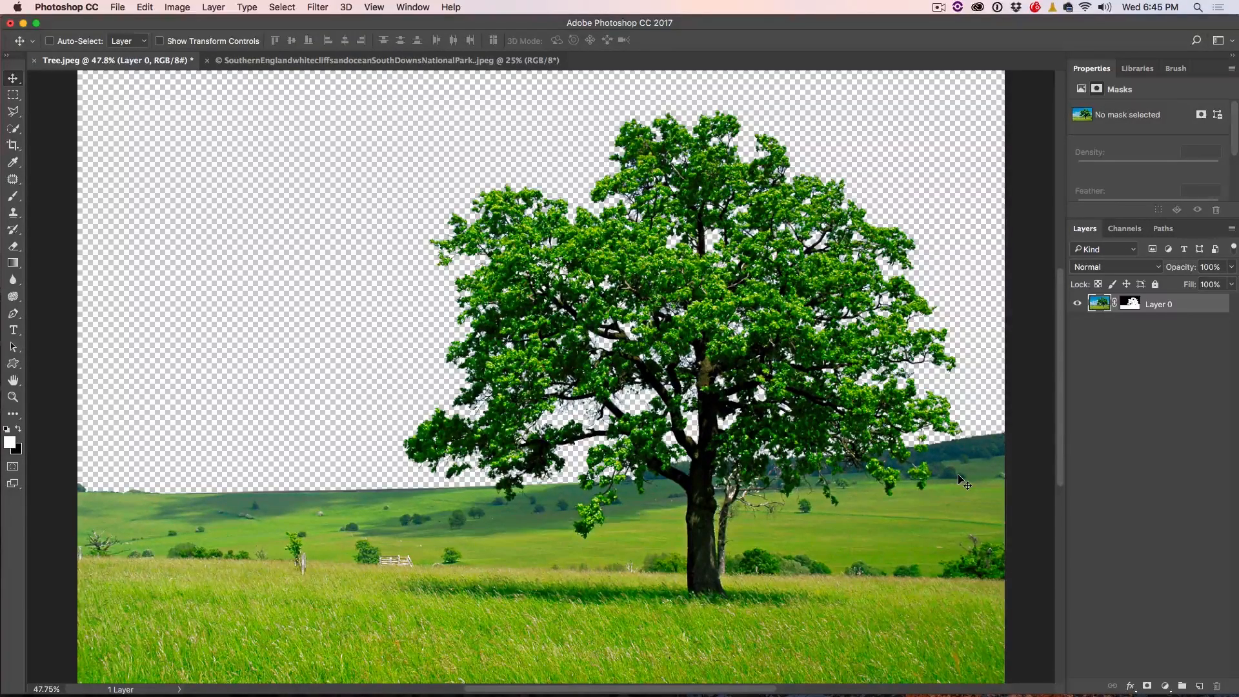
mouse_move(1107, 377)
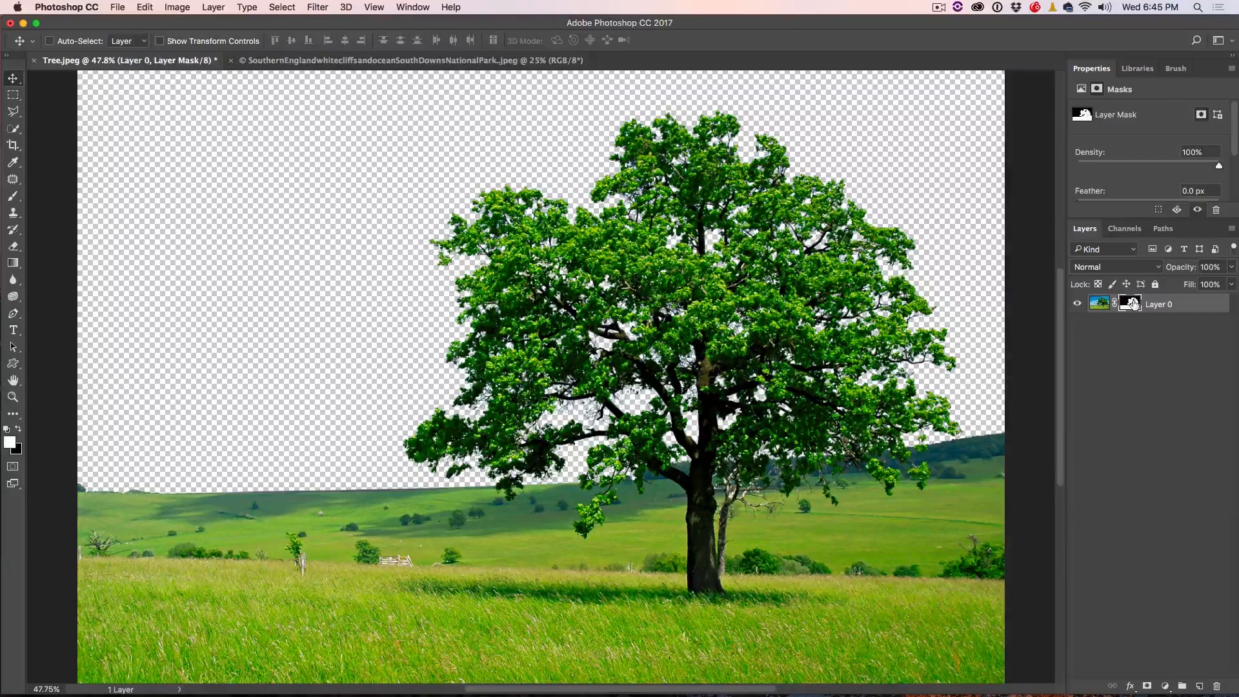
mouse_move(1129, 304)
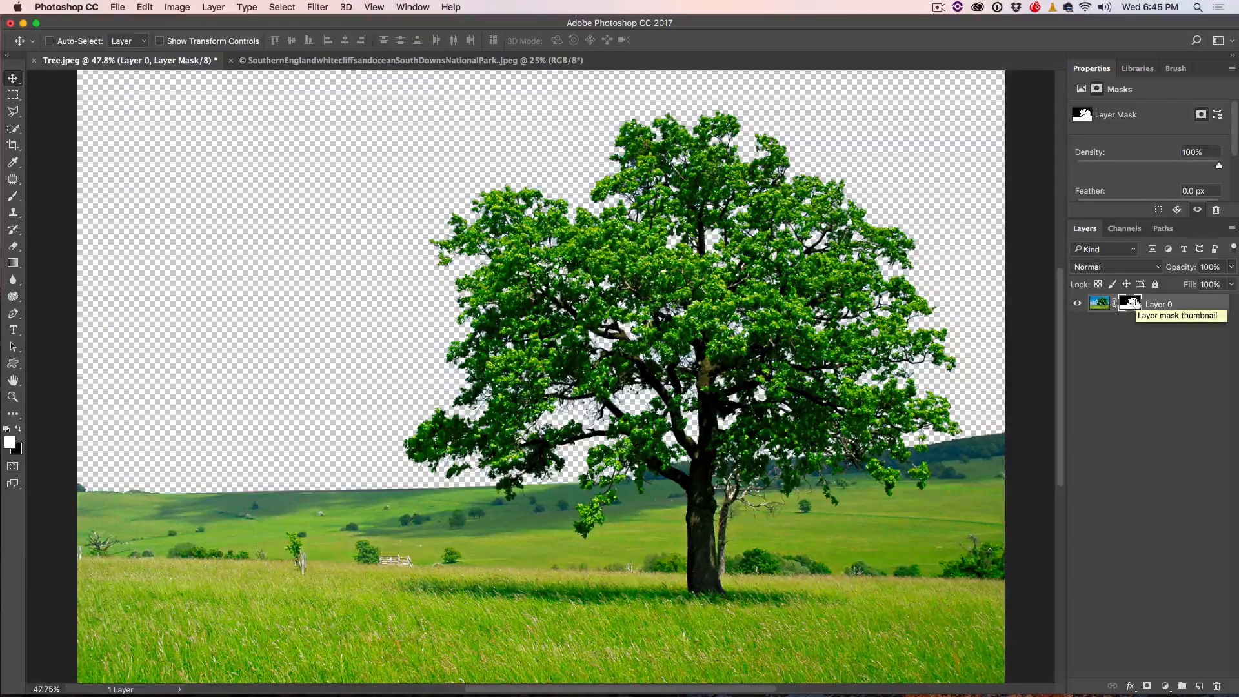